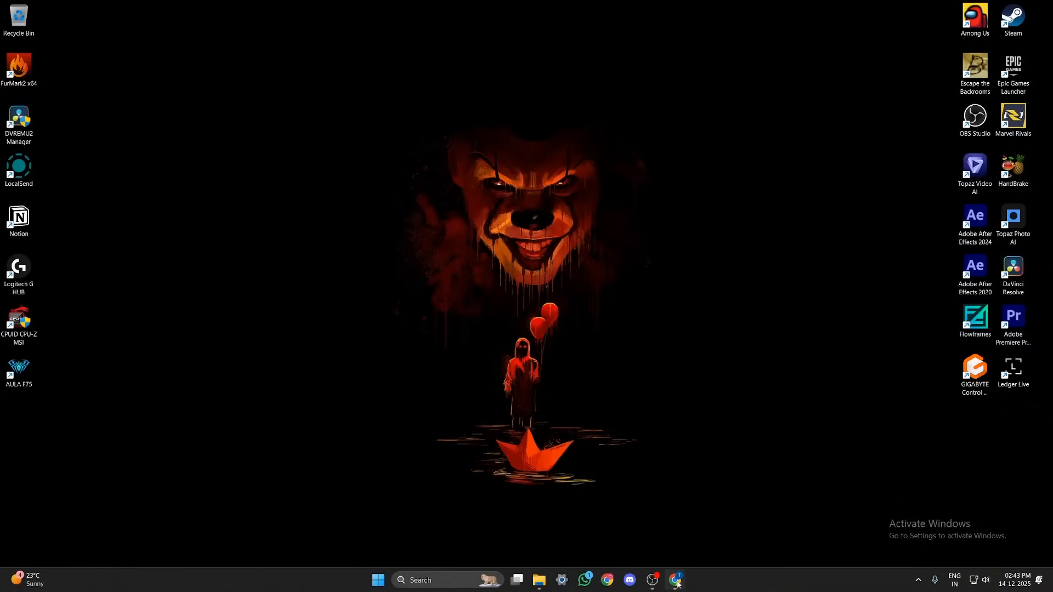
Load Pennywise.webp as the start frame and enter the menacing run-toward-camera prompt
left_click(675, 578)
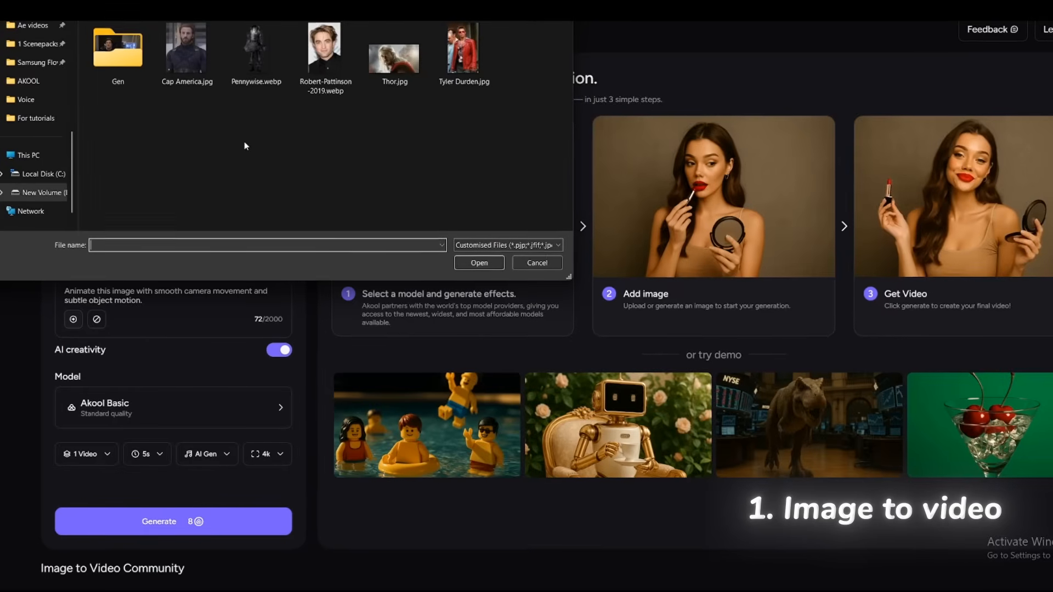
left_click(255, 46)
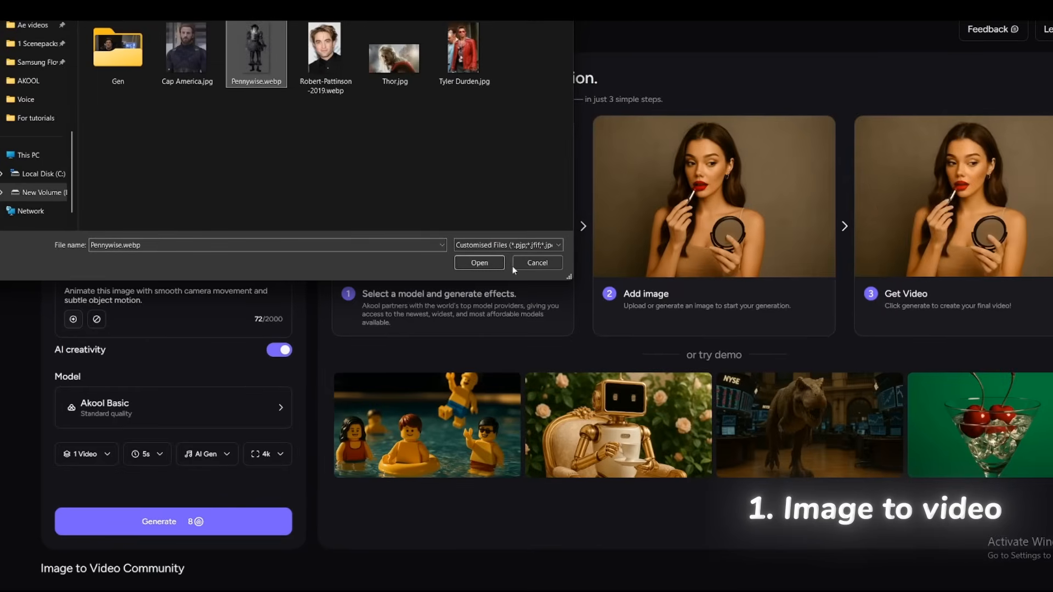
left_click(479, 262)
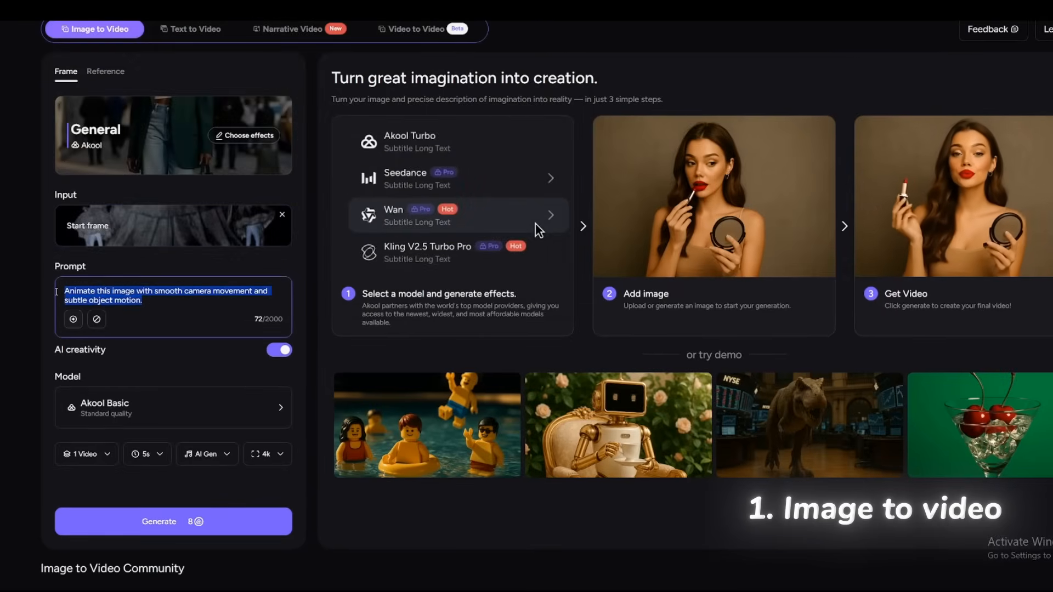
type("Animate this image, making him run toward the camera in a menacing way")
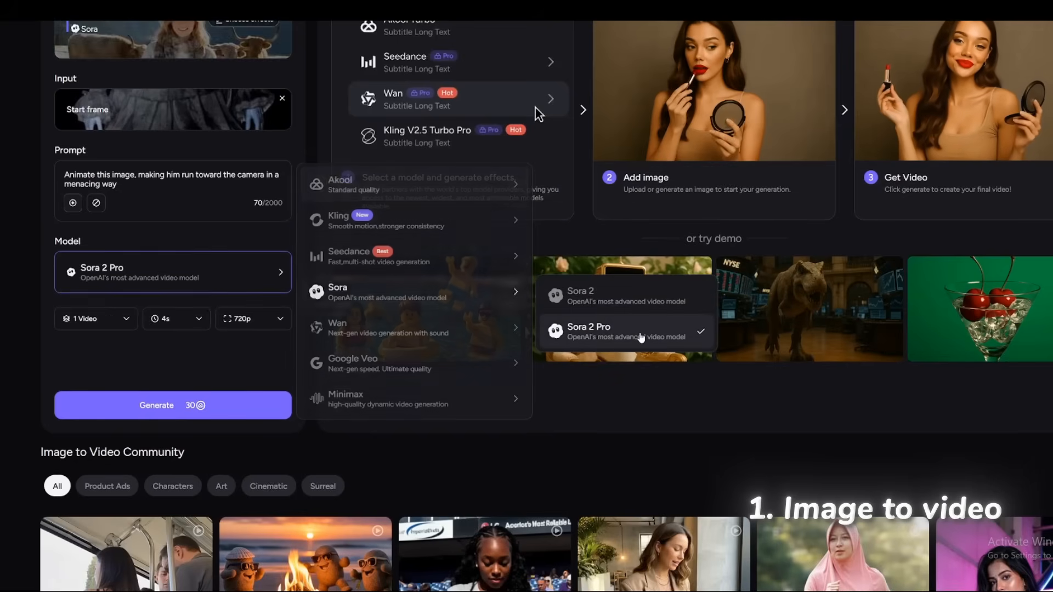
Choose the Sora 2 Pro model at 8 seconds and 1080p resolution
left_click(94, 318)
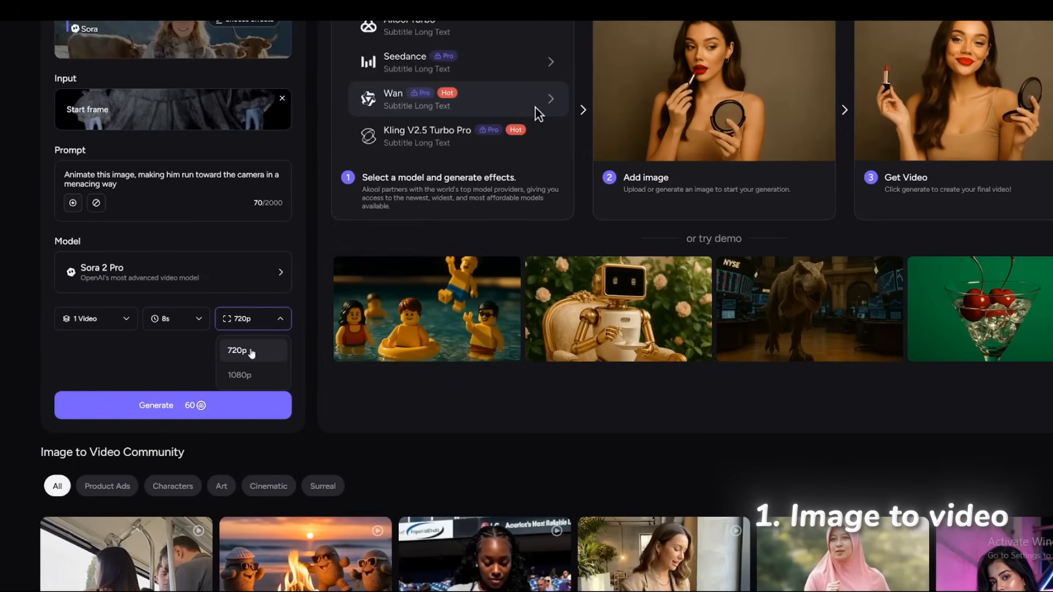
left_click(239, 375)
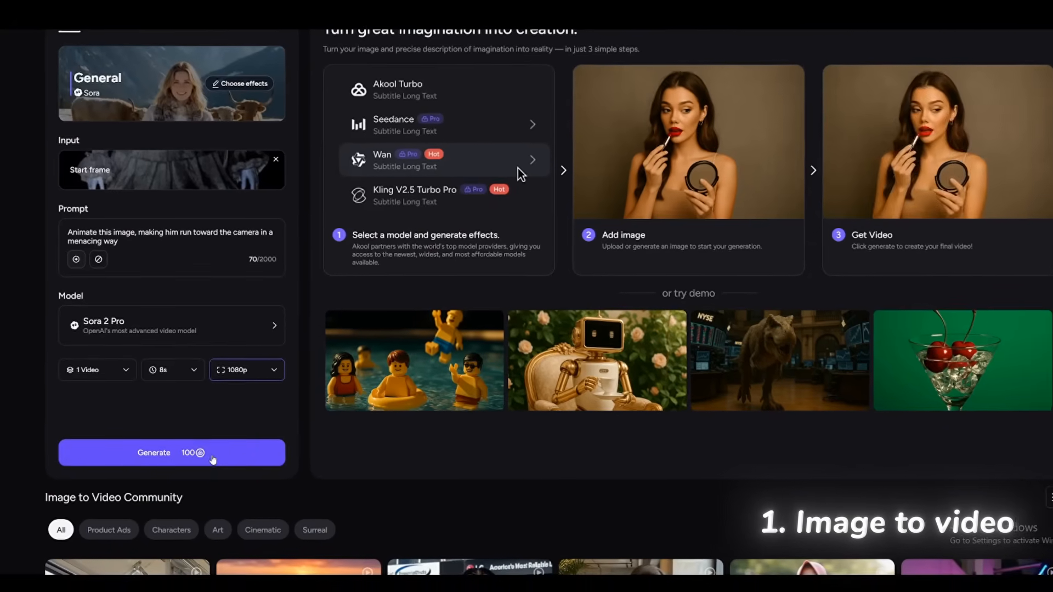
Generate the Pennywise video and play it through in full screen
left_click(171, 453)
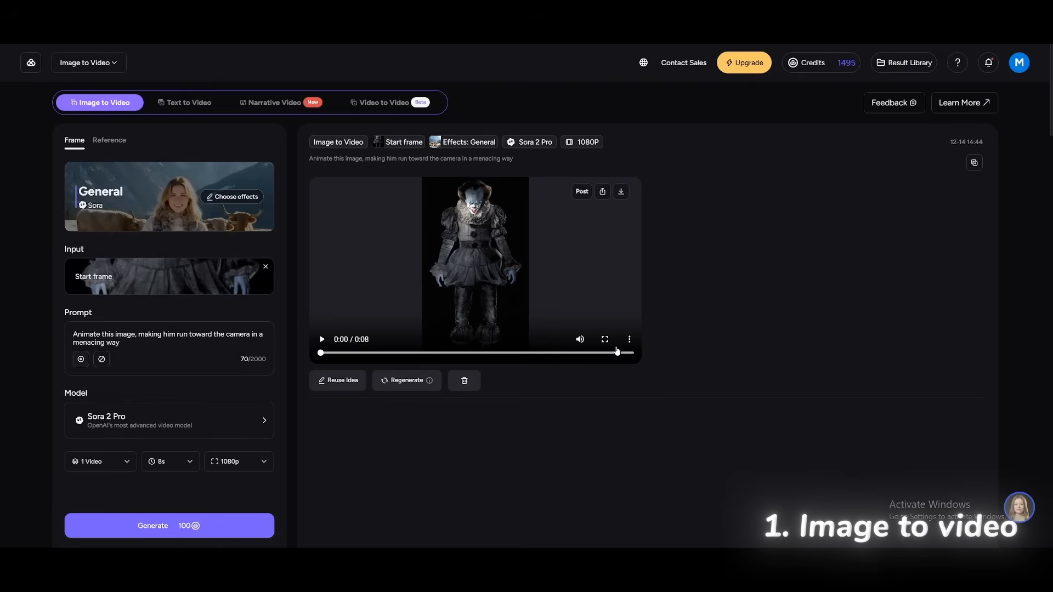
left_click(603, 339)
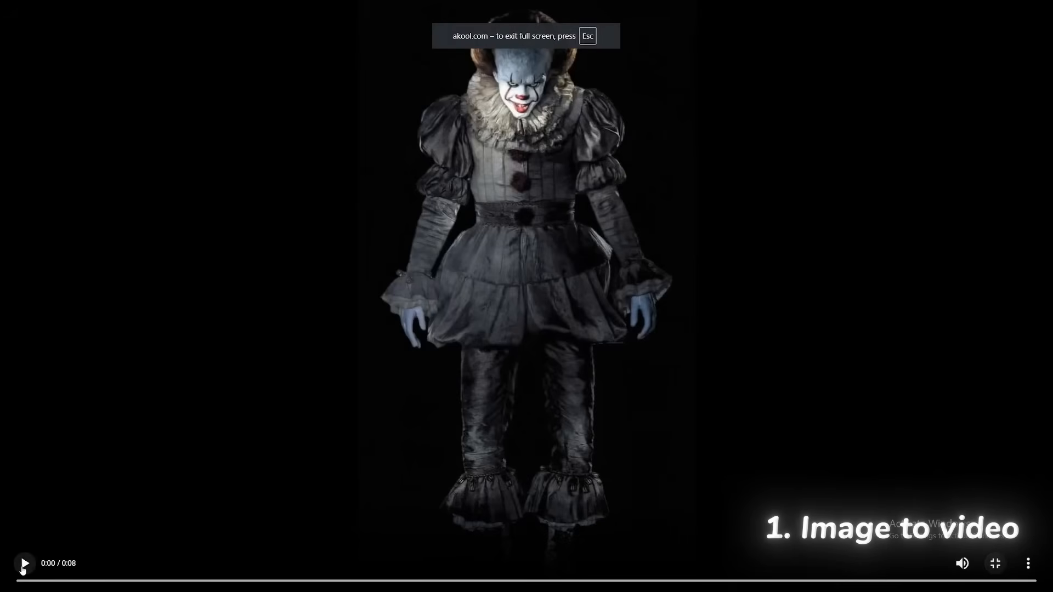
left_click(23, 562)
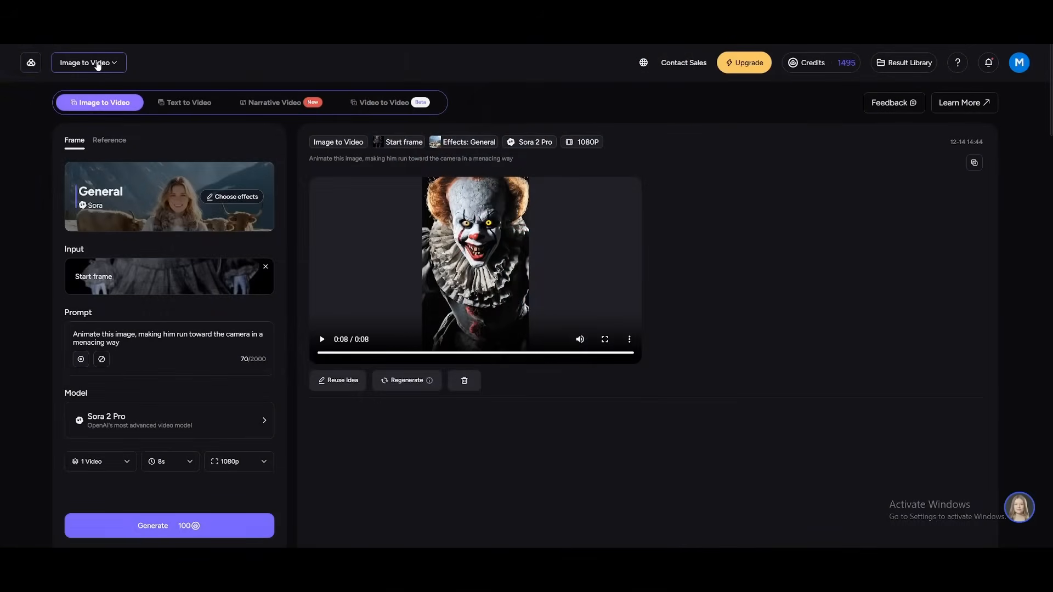
Switch to Face Swap and load the Andrew Garfield Spider-Man clip as material
left_click(87, 61)
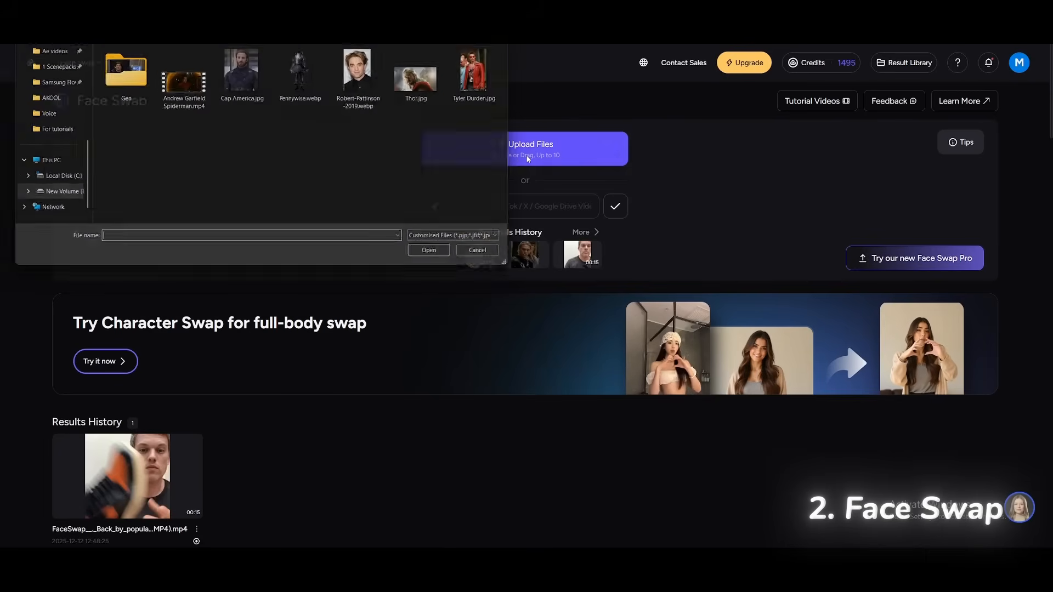
left_click(183, 73)
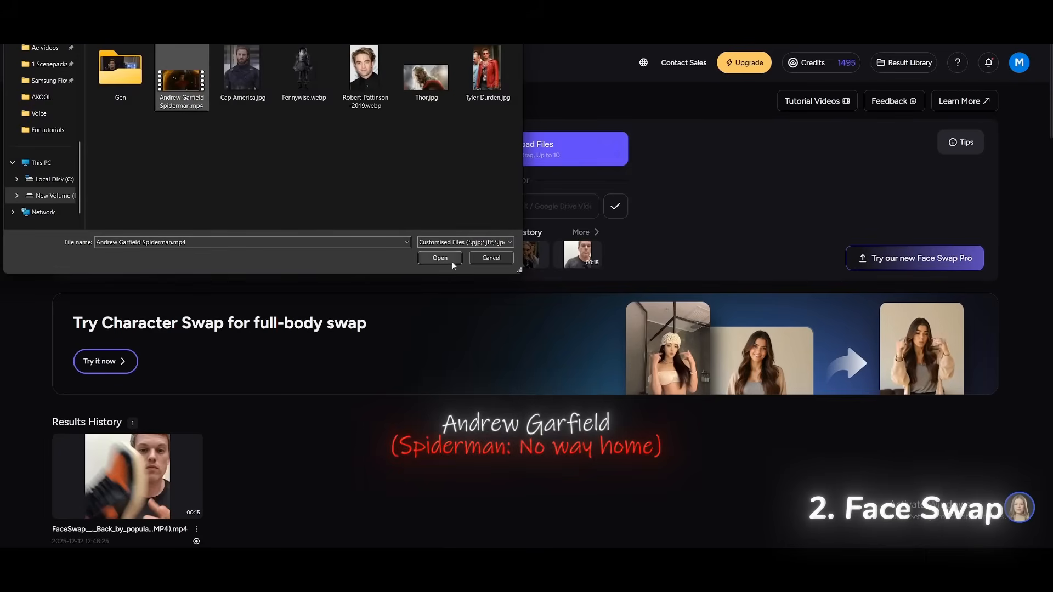
left_click(438, 258)
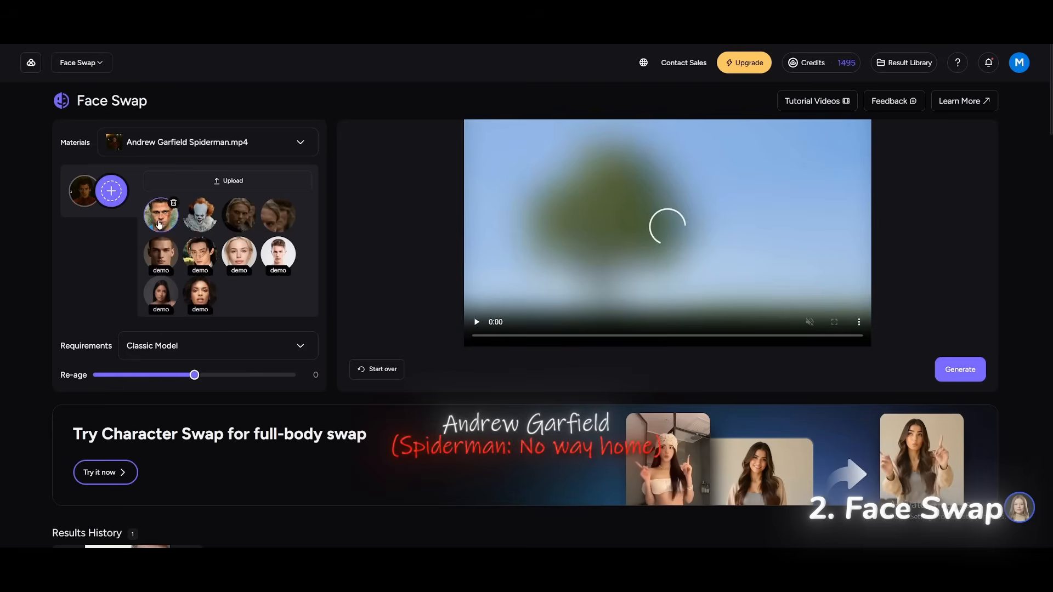
Upload the Robert Pattinson face photo to swap into the clip
left_click(231, 181)
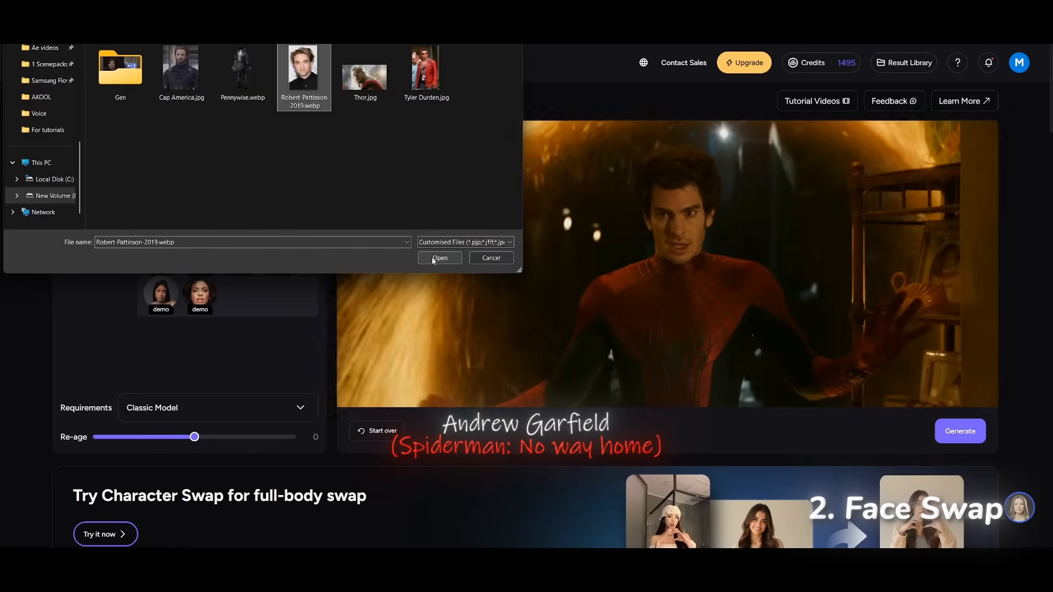
left_click(438, 258)
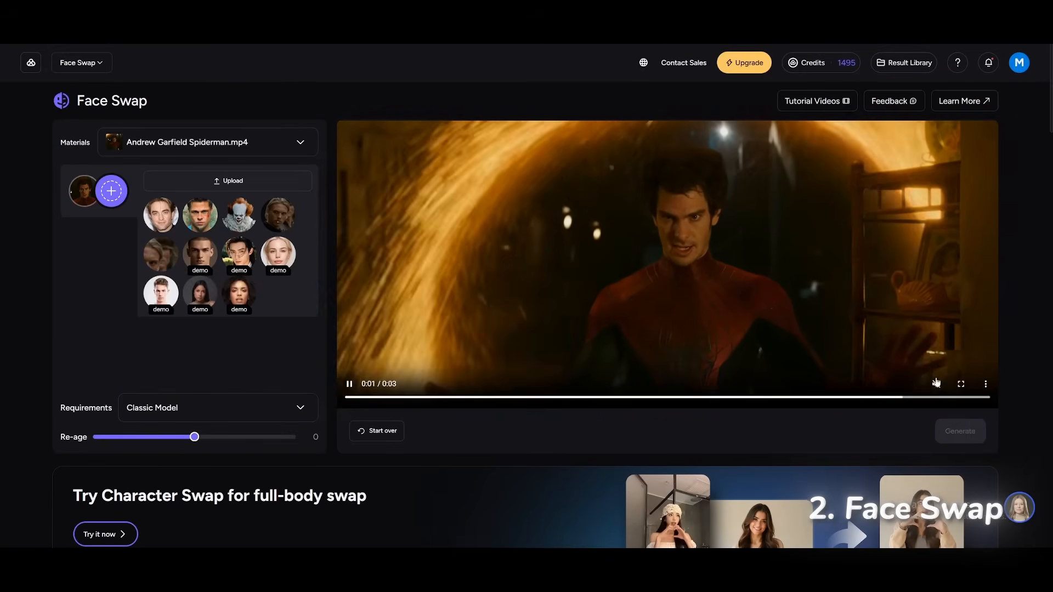
Preview the finished Spider-Man face-swap result in Results History, then move on to Face Swap Pro
scroll("down", 3)
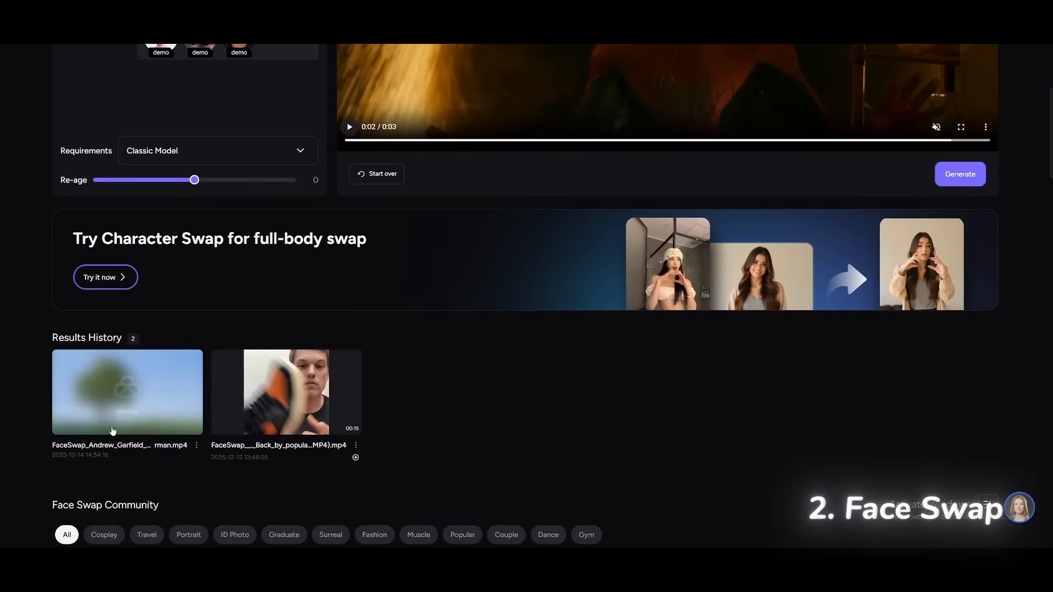
left_click(127, 392)
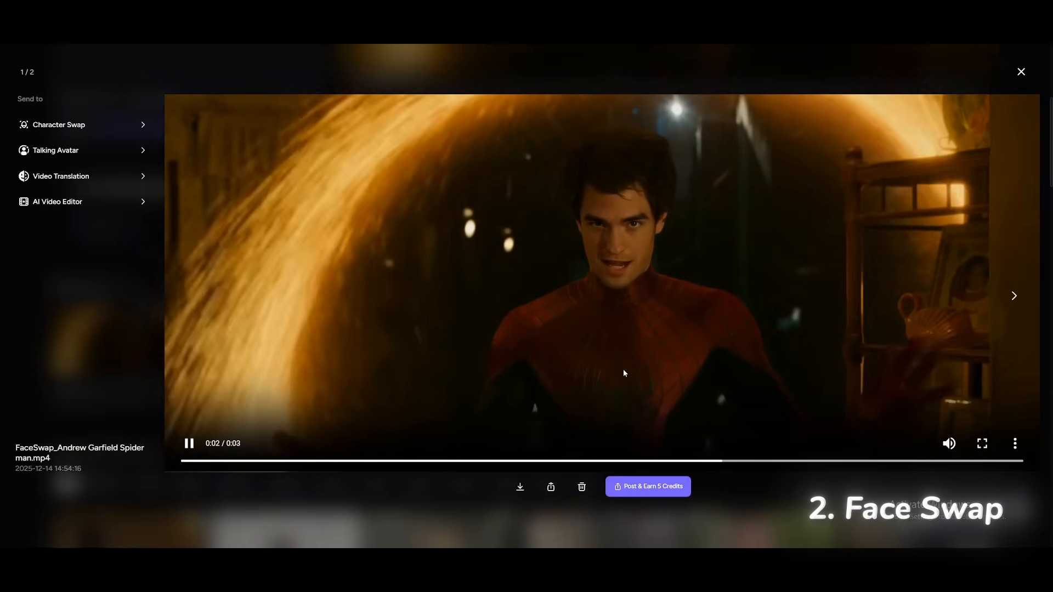
left_click(1020, 72)
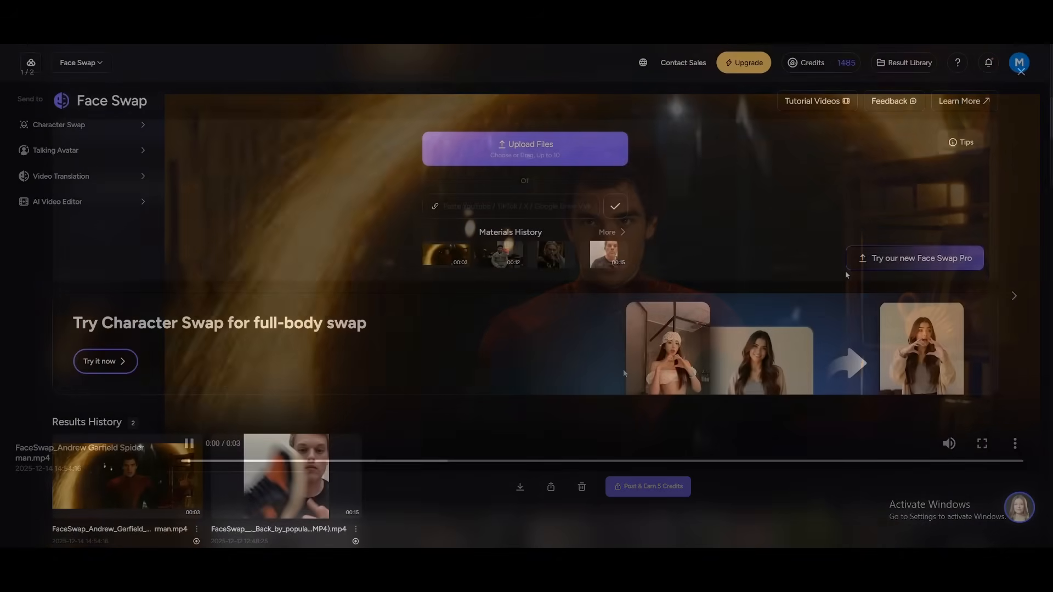
left_click(914, 257)
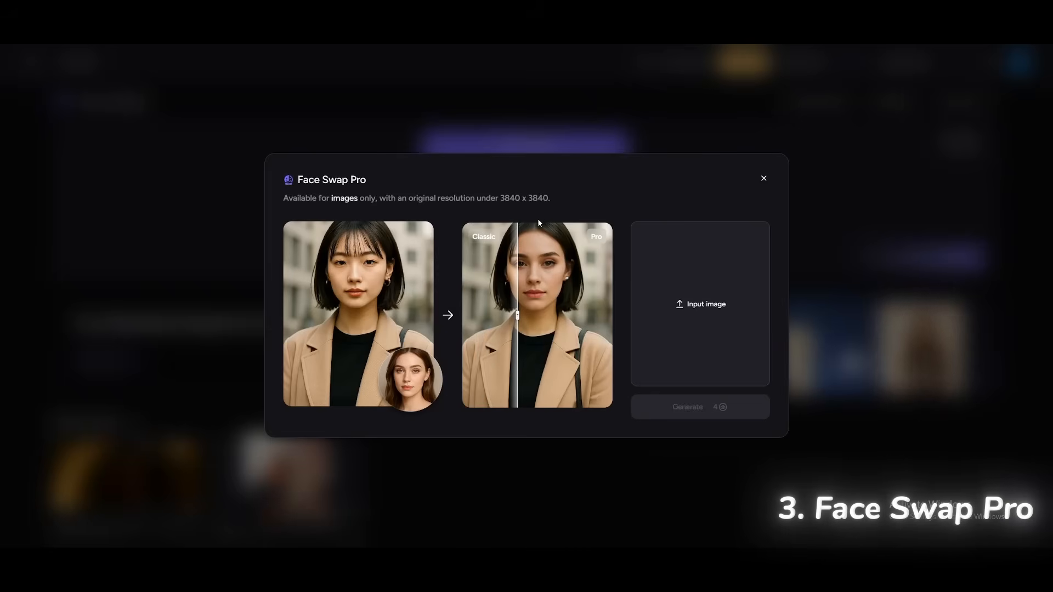
Upload Thor.jpg, pick a replacement face from the grid, and view the swapped Thor result
left_click(698, 304)
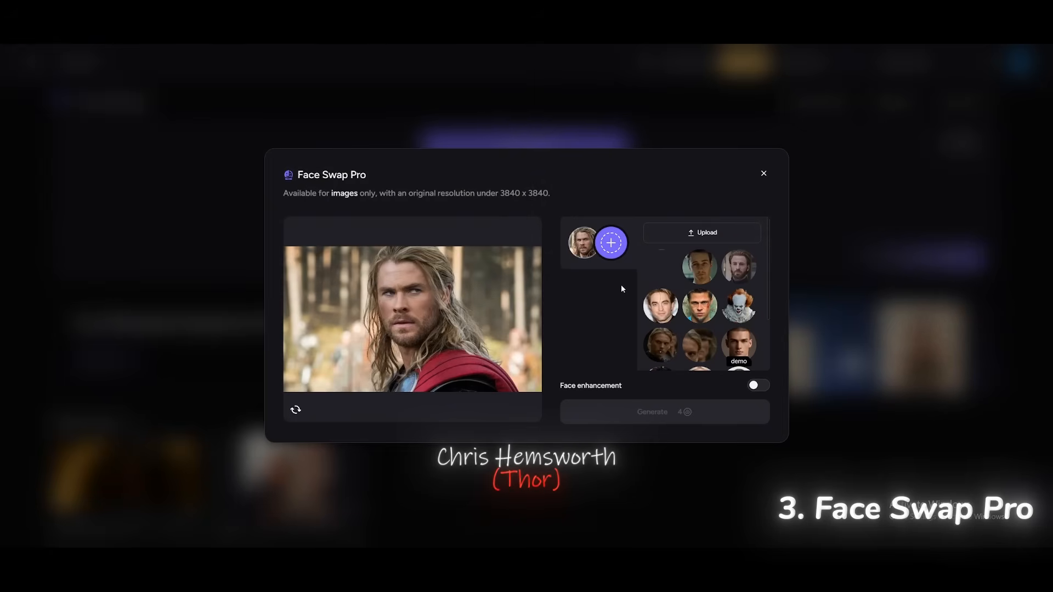
left_click(660, 265)
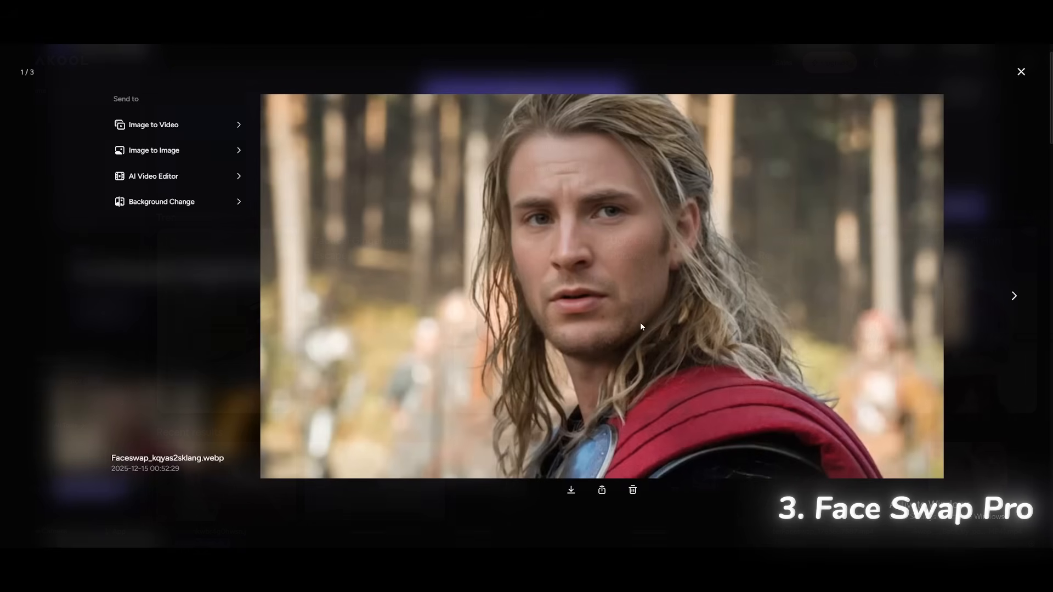
left_click(1019, 73)
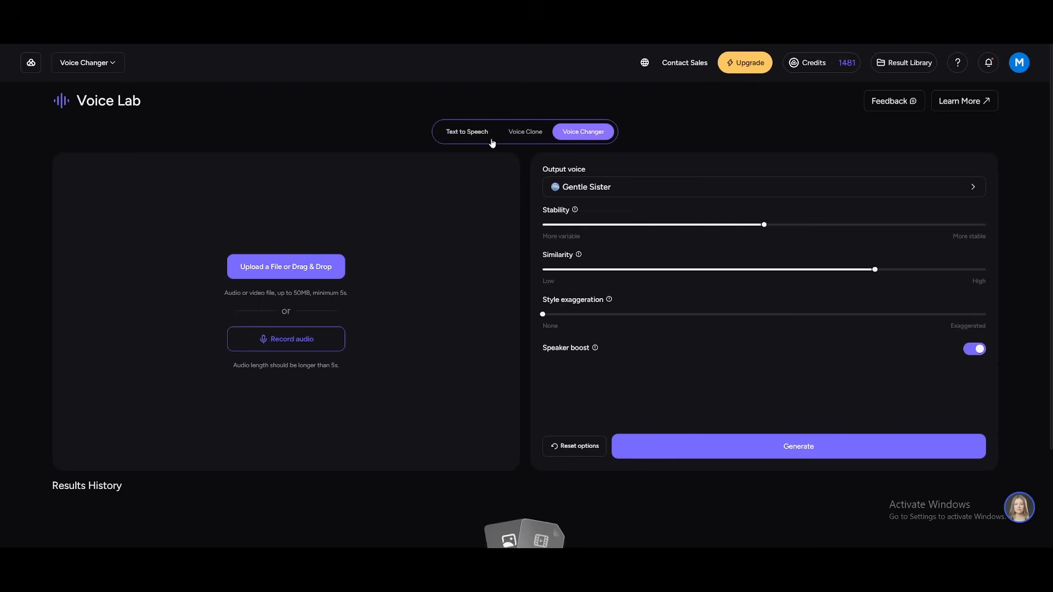
Switch Voice Lab to Voice Clone and list the available cloning models
left_click(525, 130)
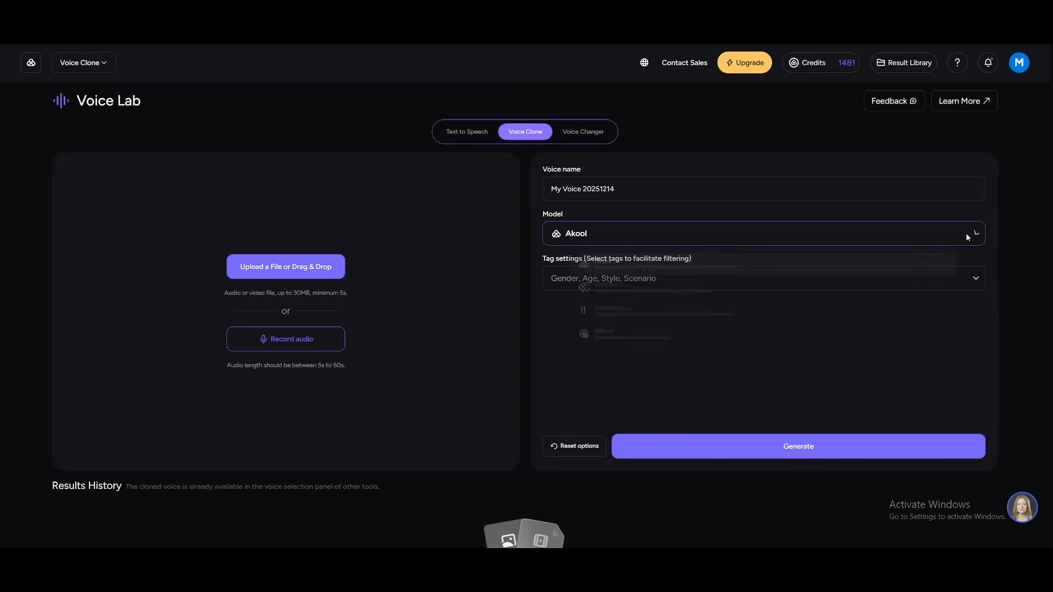
left_click(762, 232)
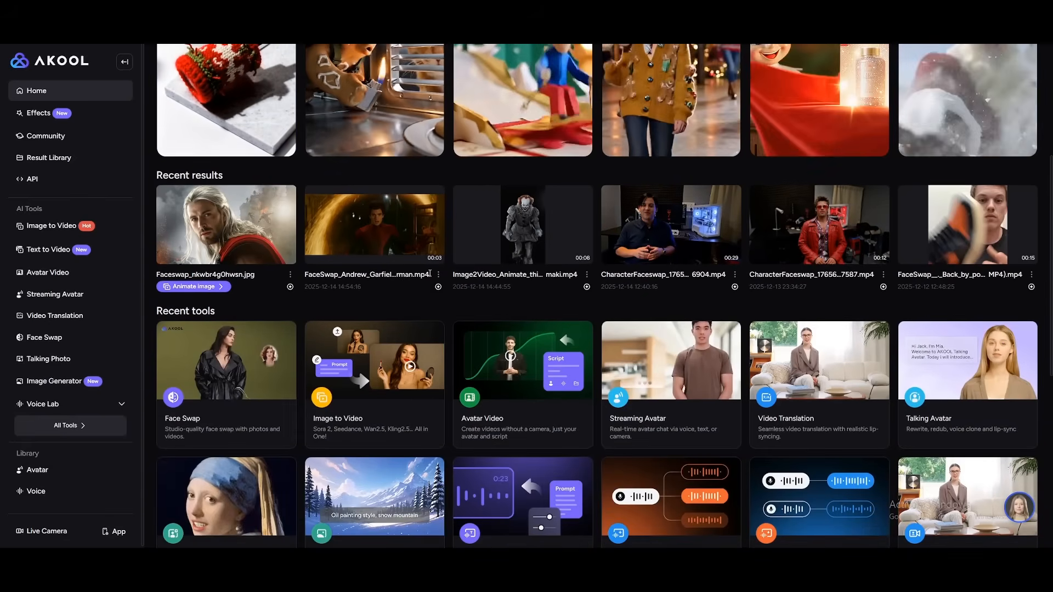
scroll("down", 3)
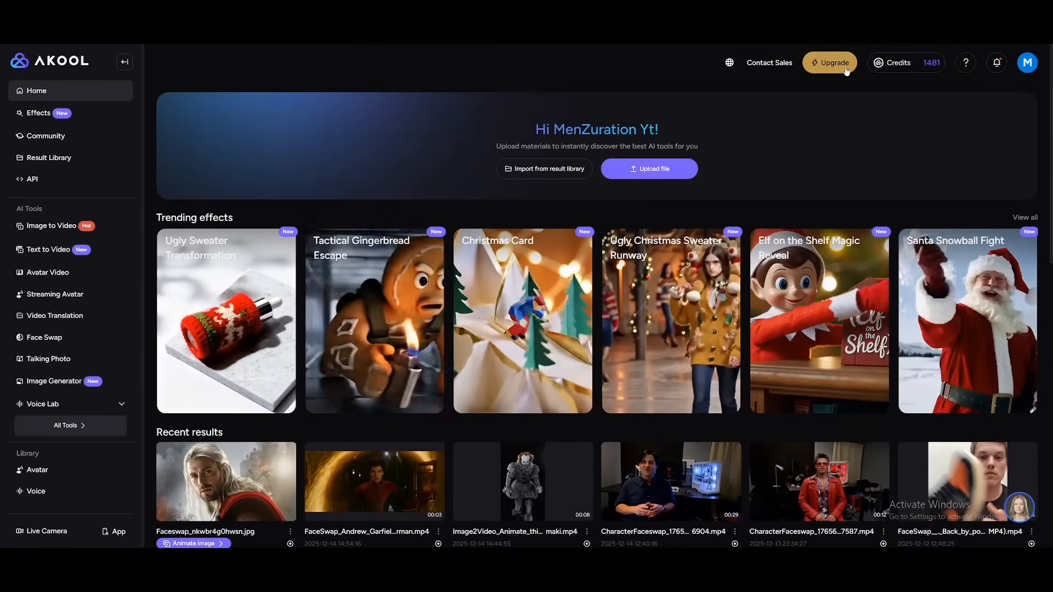
left_click(829, 63)
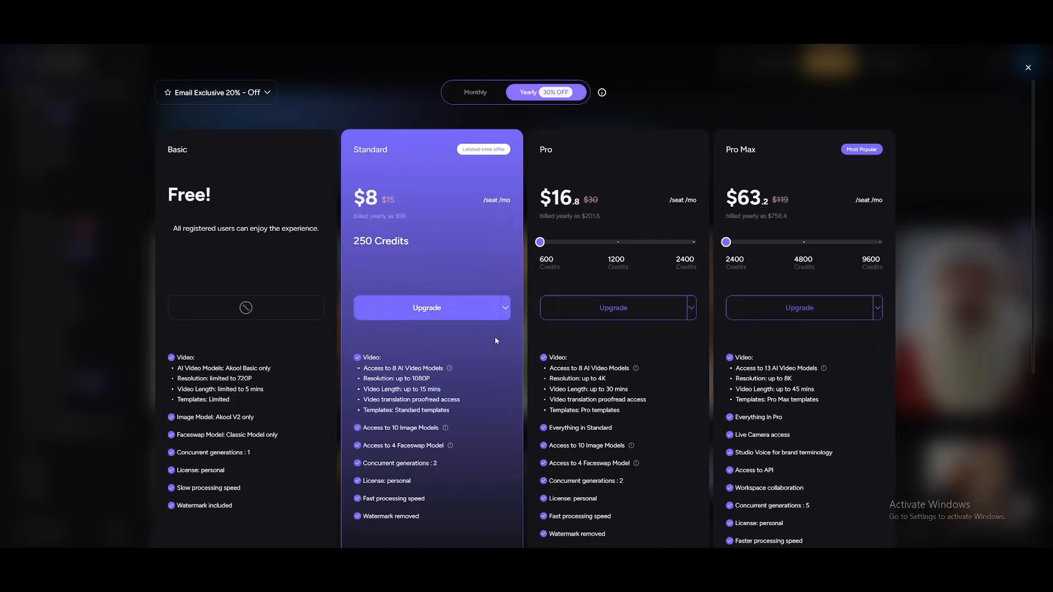
left_click(1027, 67)
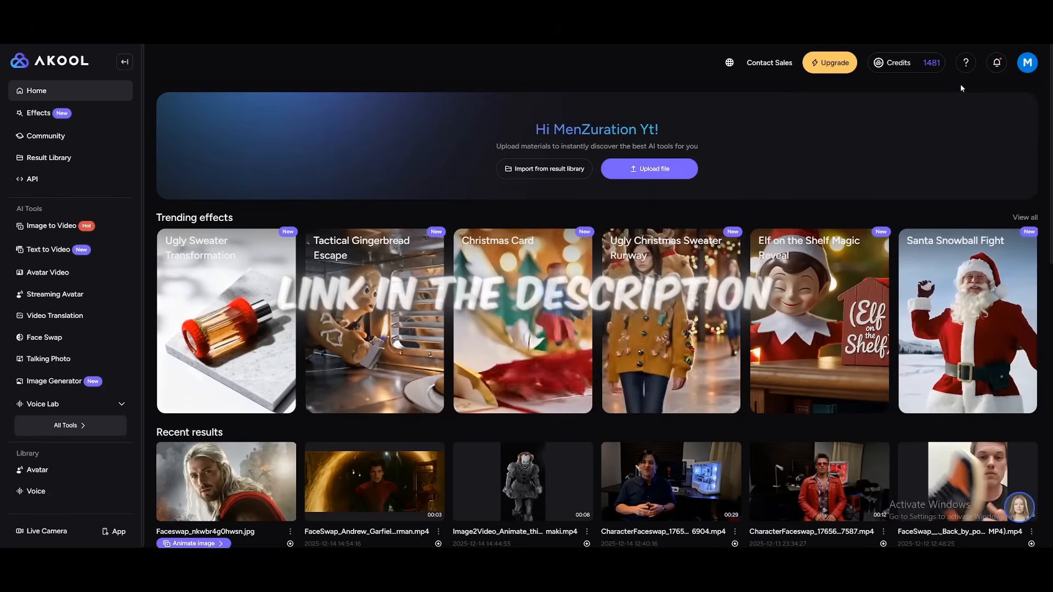